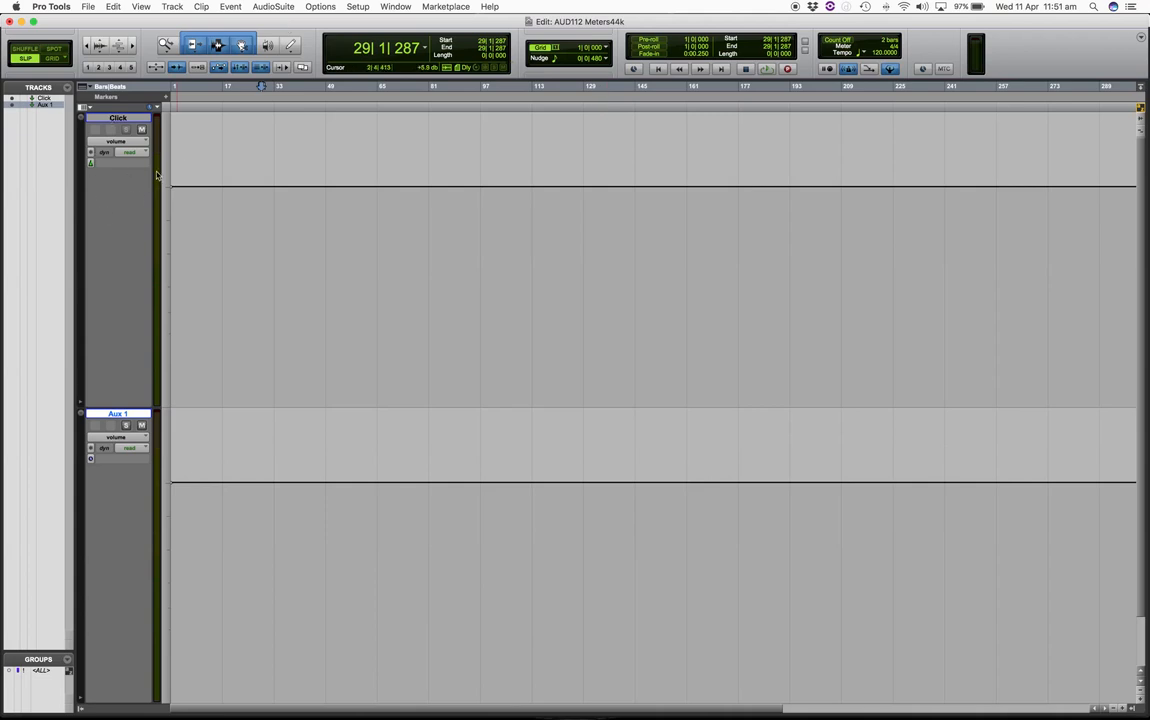
pyautogui.moveTo(148, 143)
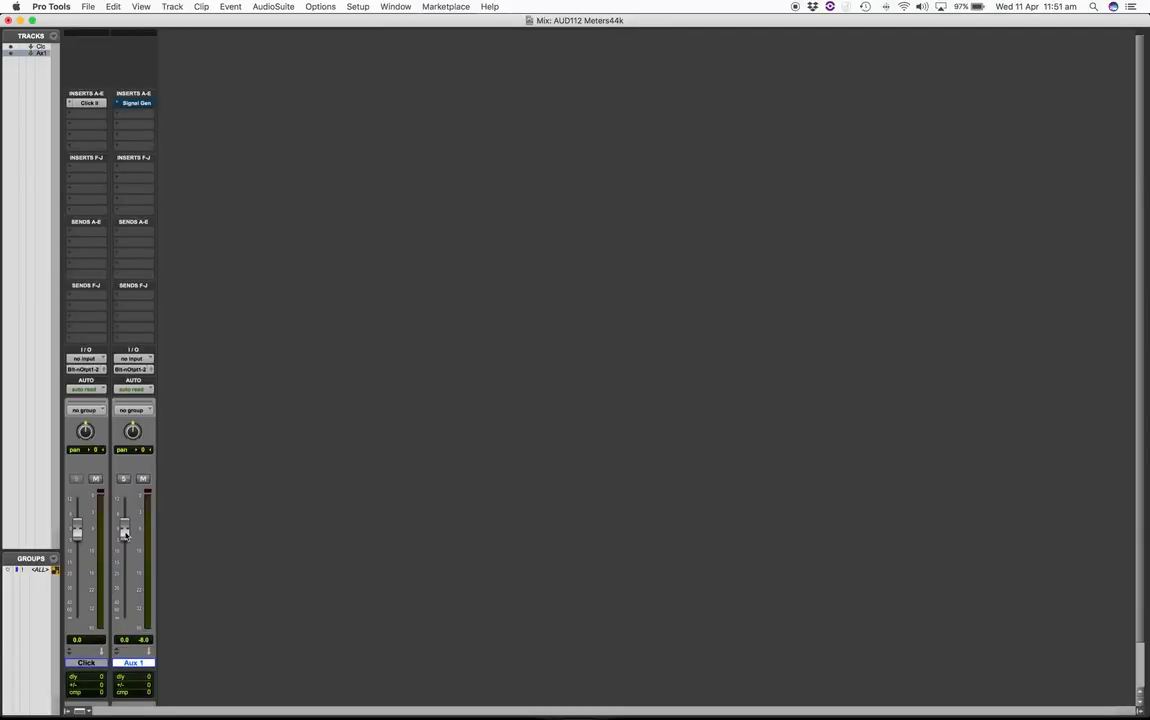
# Solo the Click track to hear its peak at -2.6 dB, then unsolo it.
pyautogui.click(77, 483)
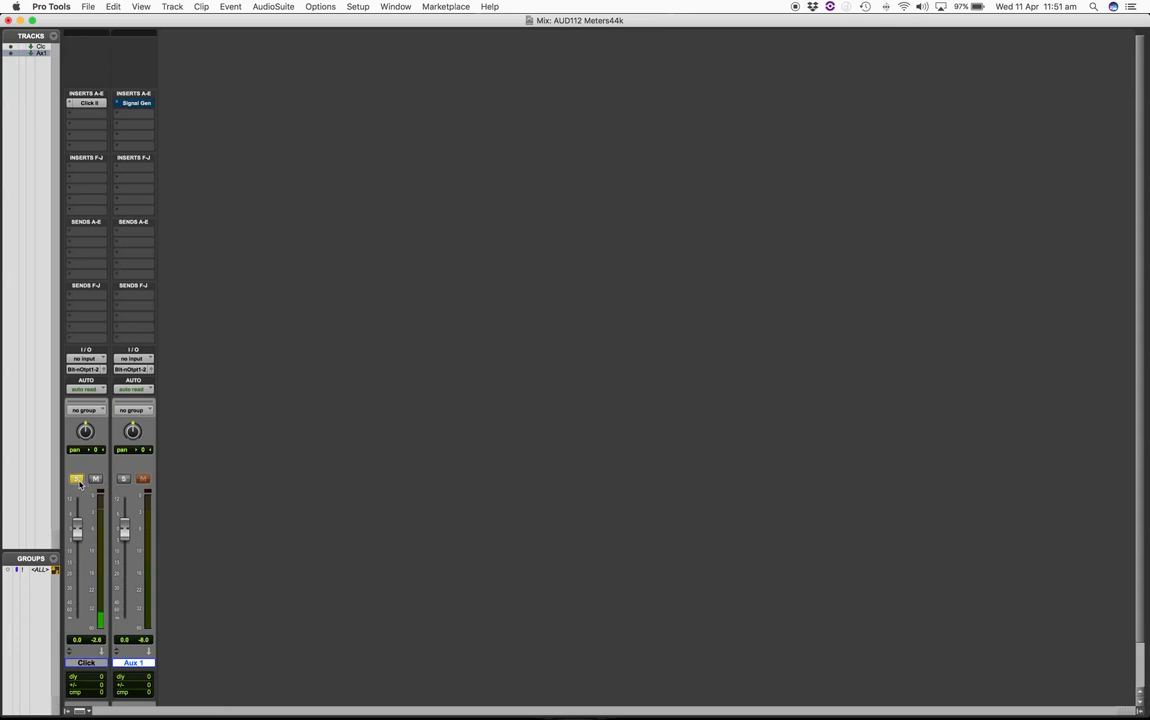
pyautogui.click(74, 477)
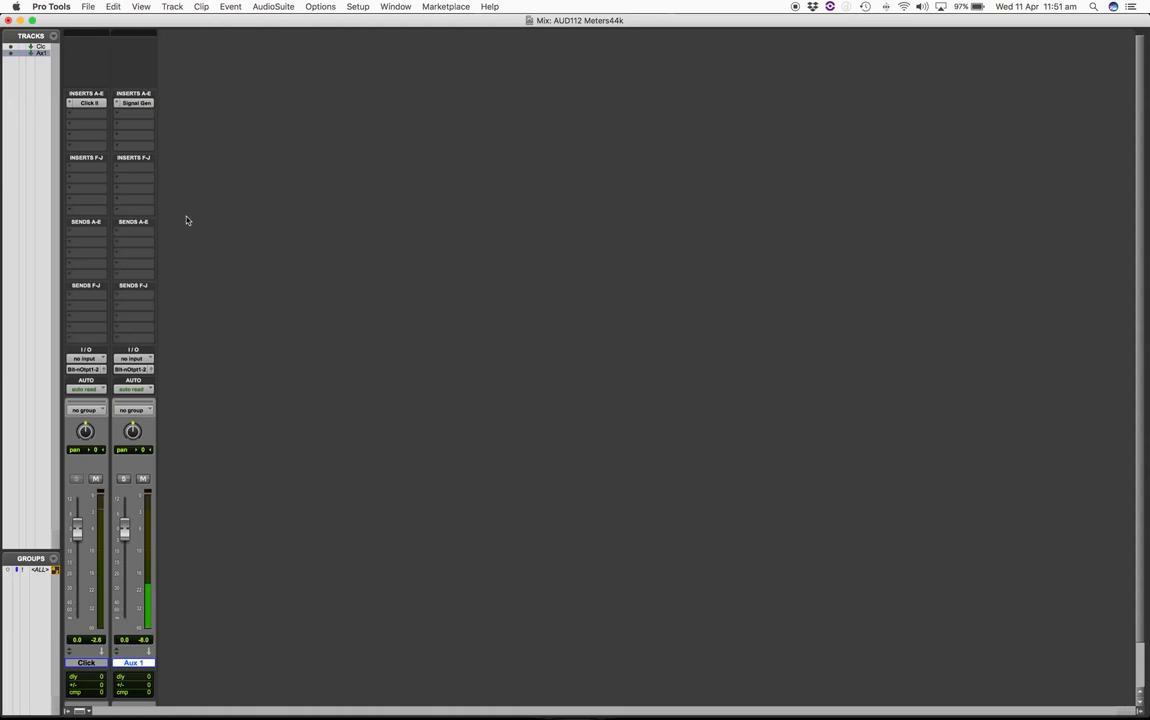
pyautogui.click(138, 103)
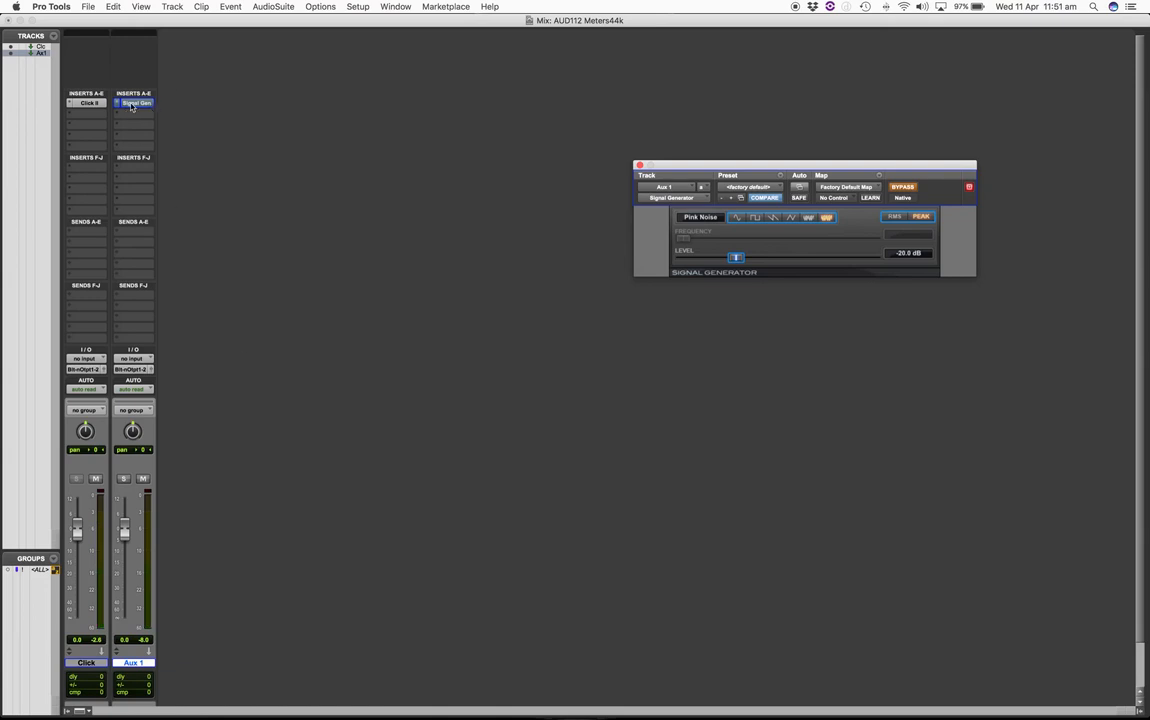
pyautogui.moveTo(137, 108)
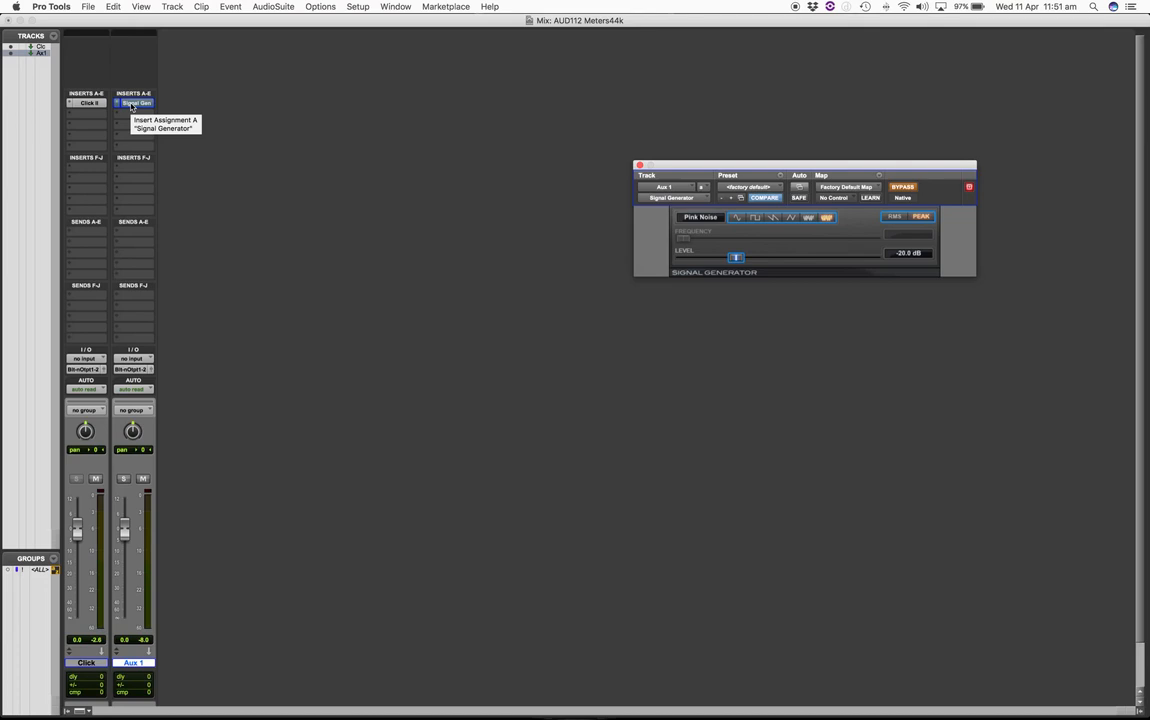
pyautogui.moveTo(173, 353)
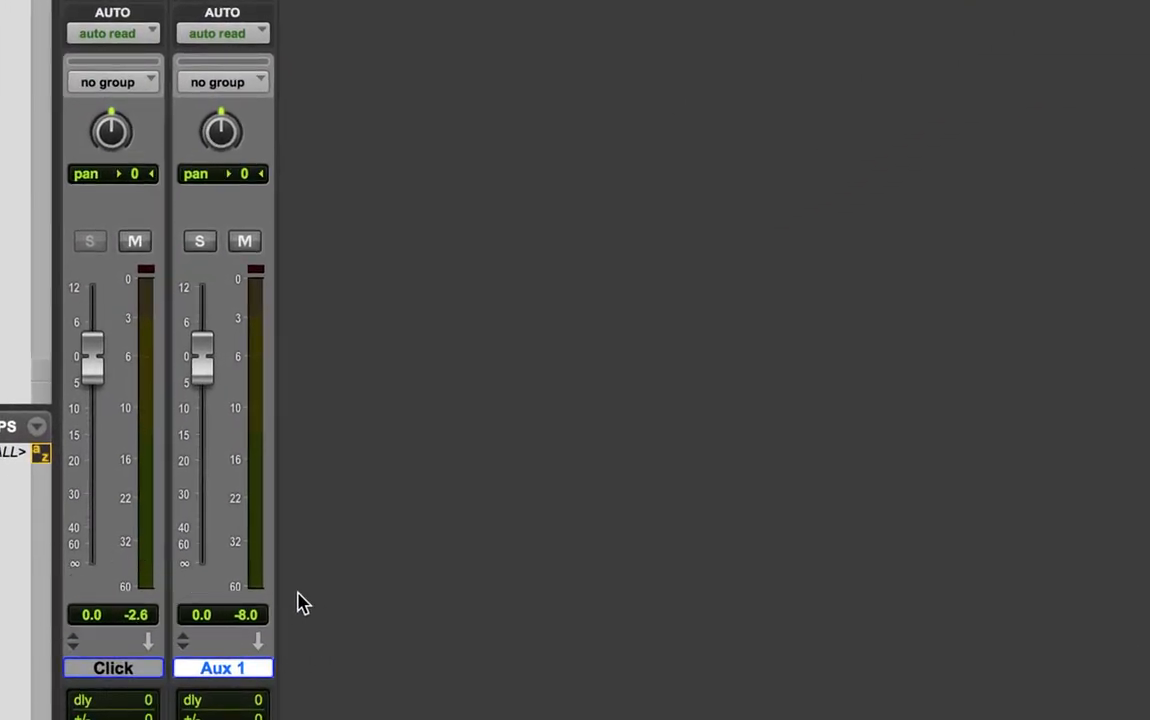
pyautogui.moveTo(99, 363)
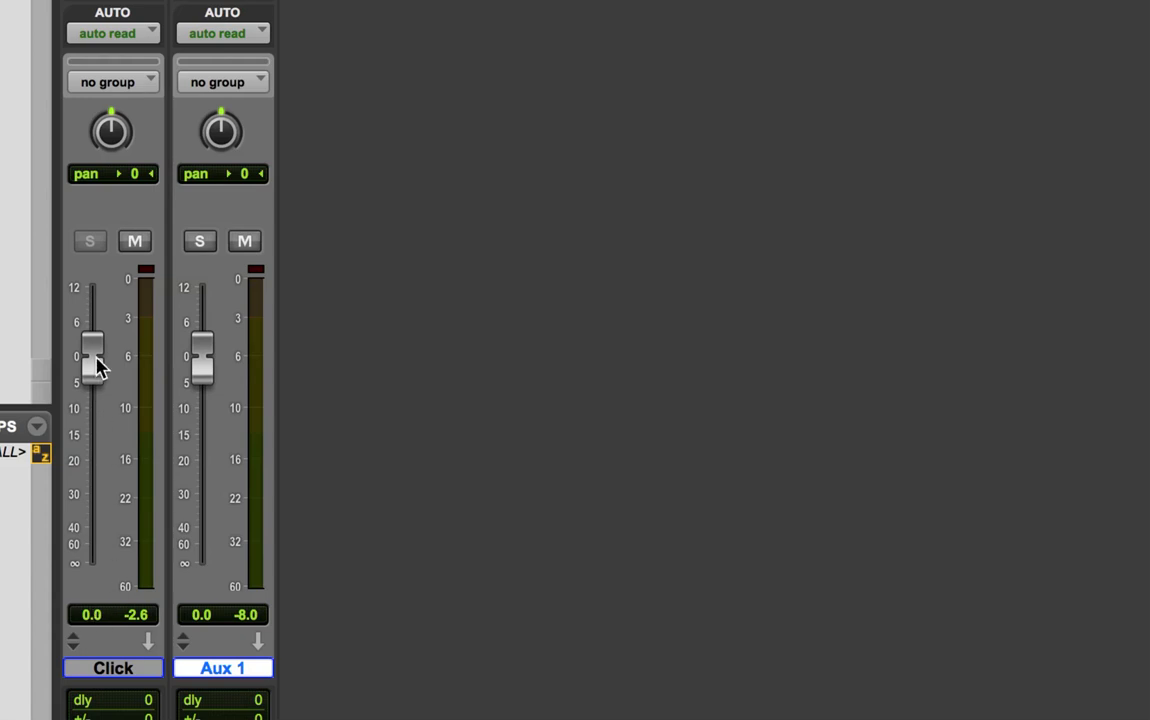
pyautogui.moveTo(90, 630)
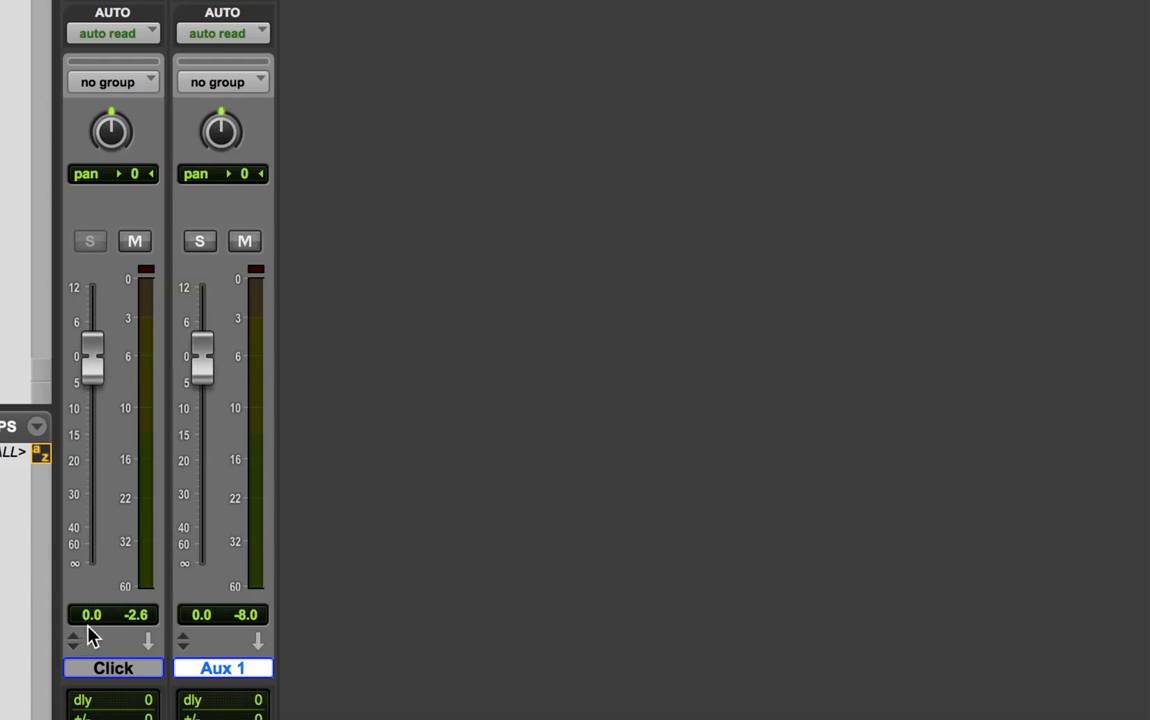
pyautogui.moveTo(145, 618)
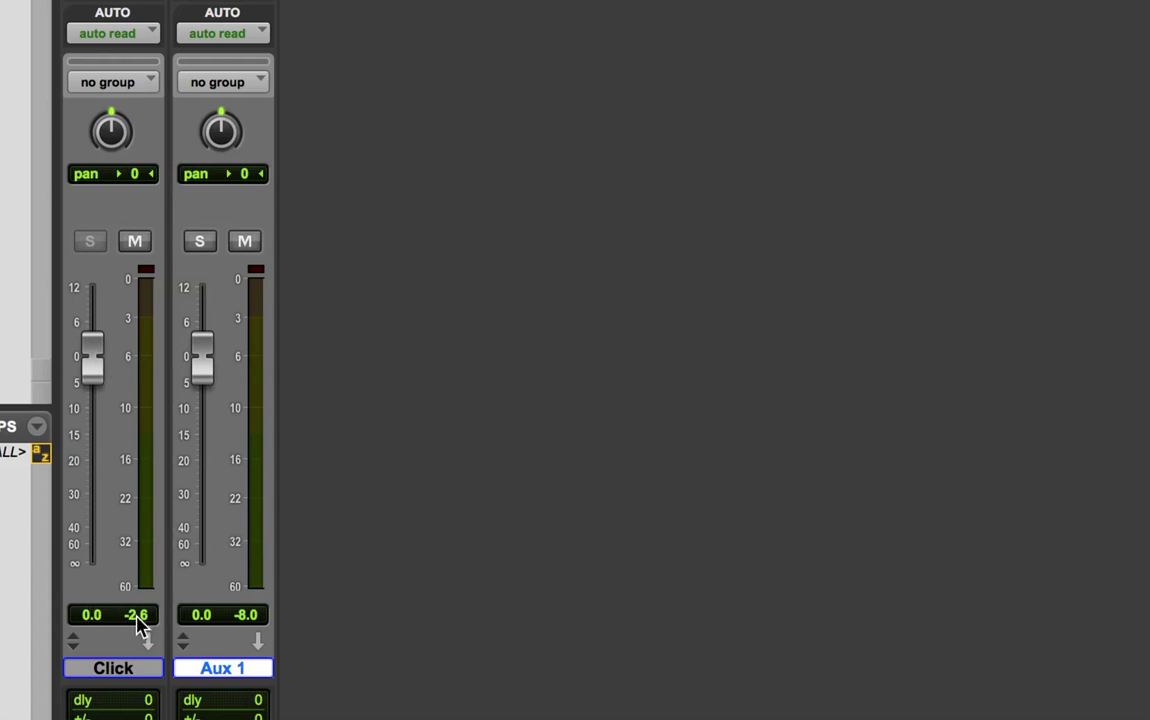
pyautogui.moveTo(140, 620)
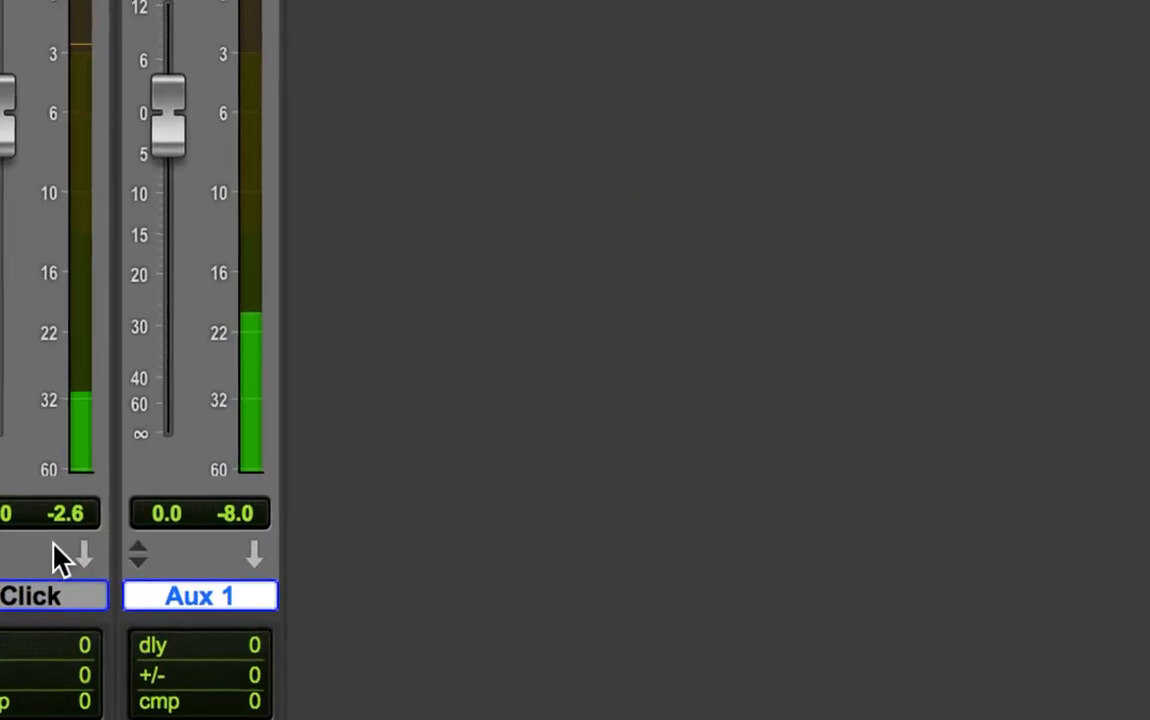
# Clear the held peak readings on the track meters.
pyautogui.click(252, 557)
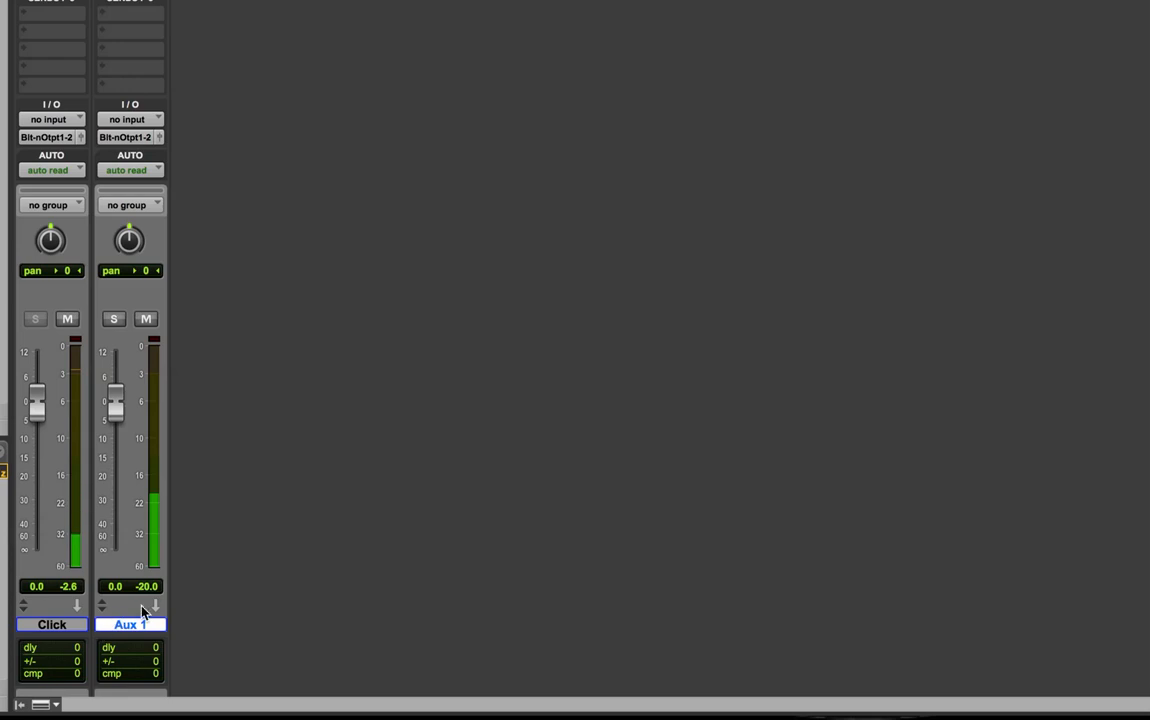
pyautogui.moveTo(95, 175)
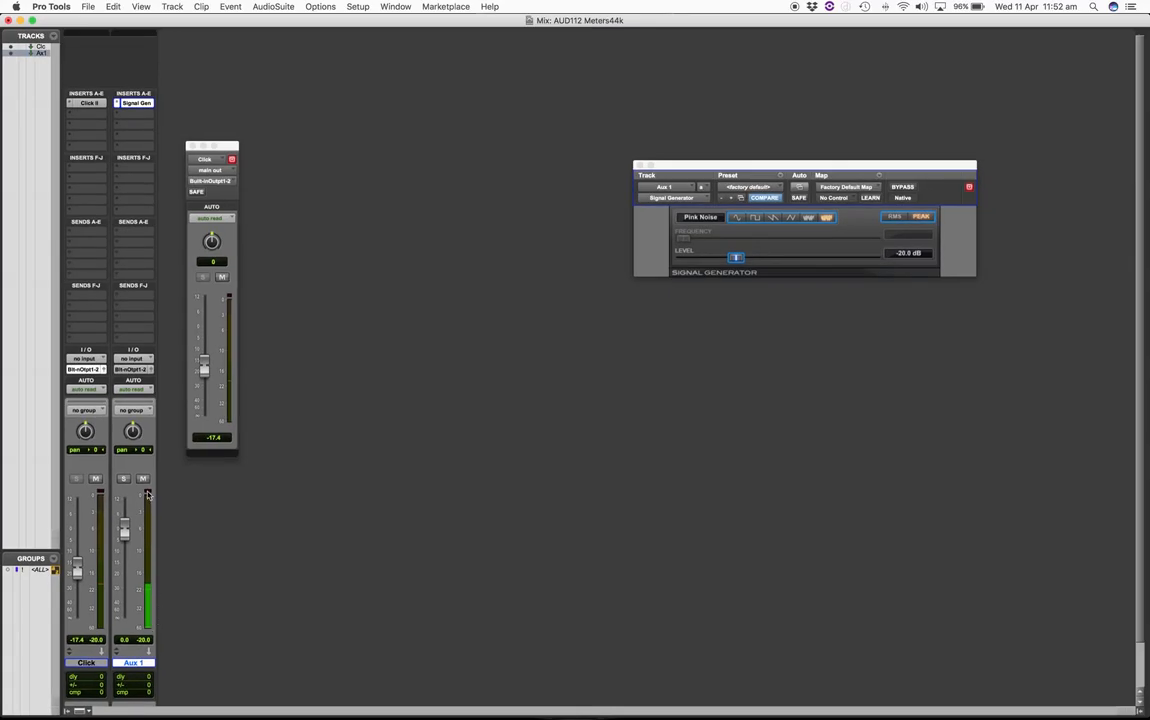
pyautogui.moveTo(158, 504)
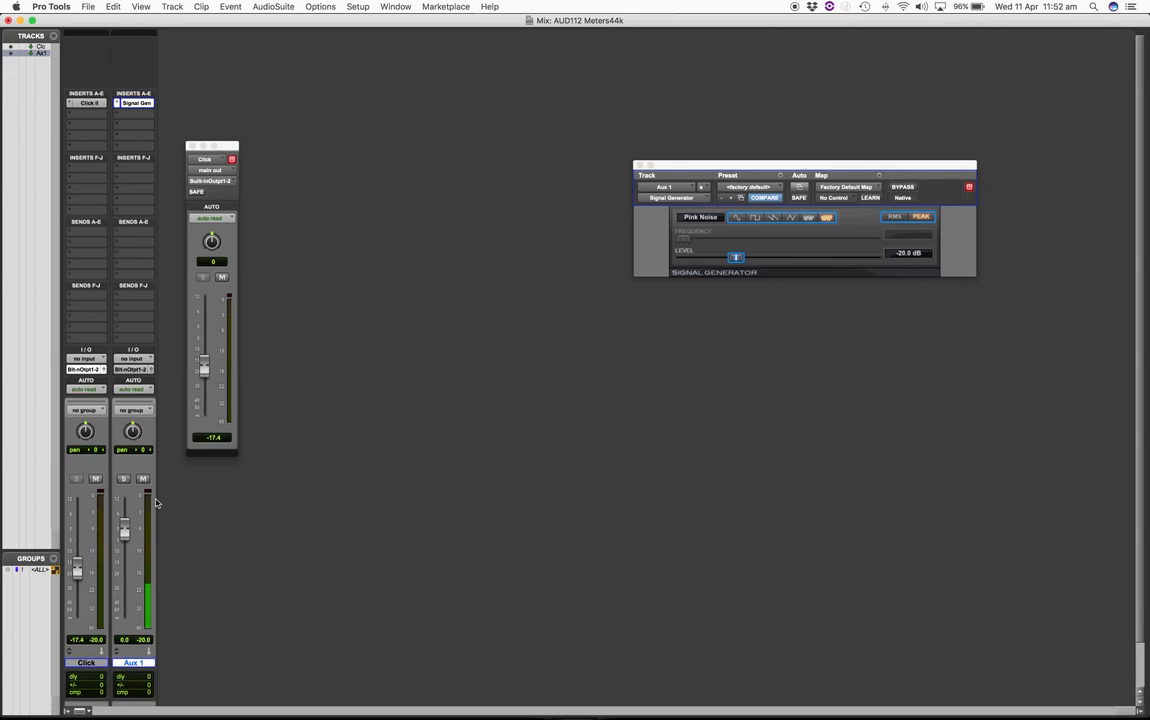
pyautogui.moveTo(225, 497)
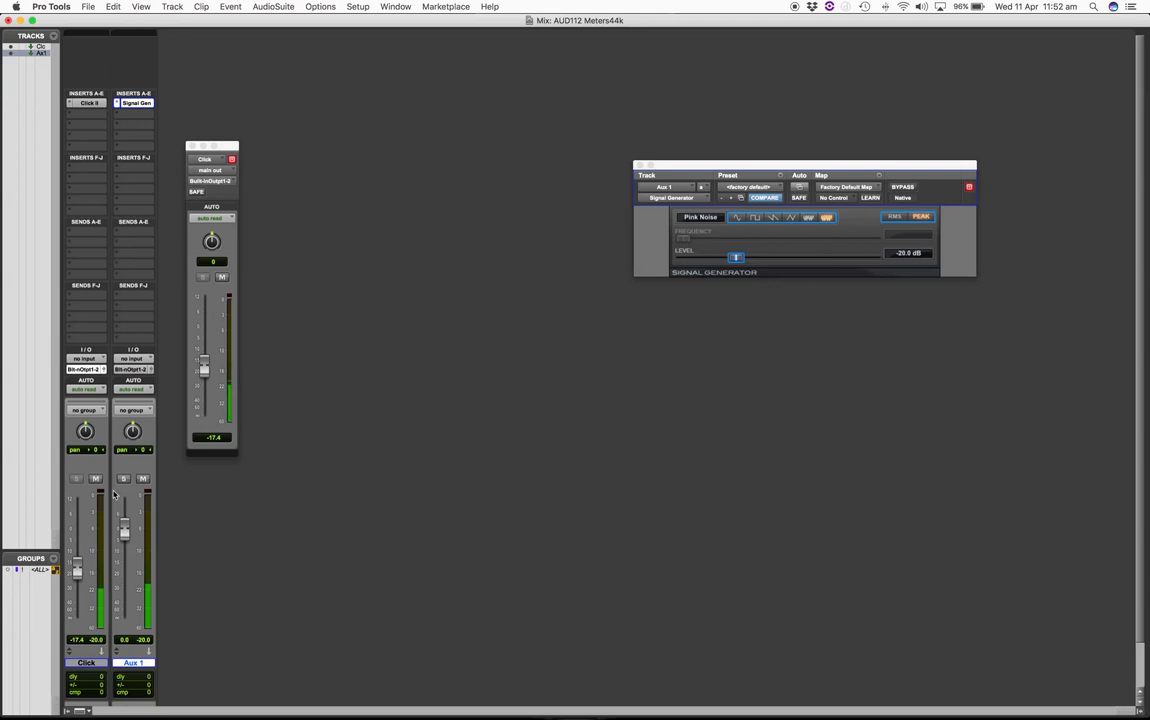
# Solo both the Aux 1 pink noise track and the Click track.
pyautogui.click(124, 484)
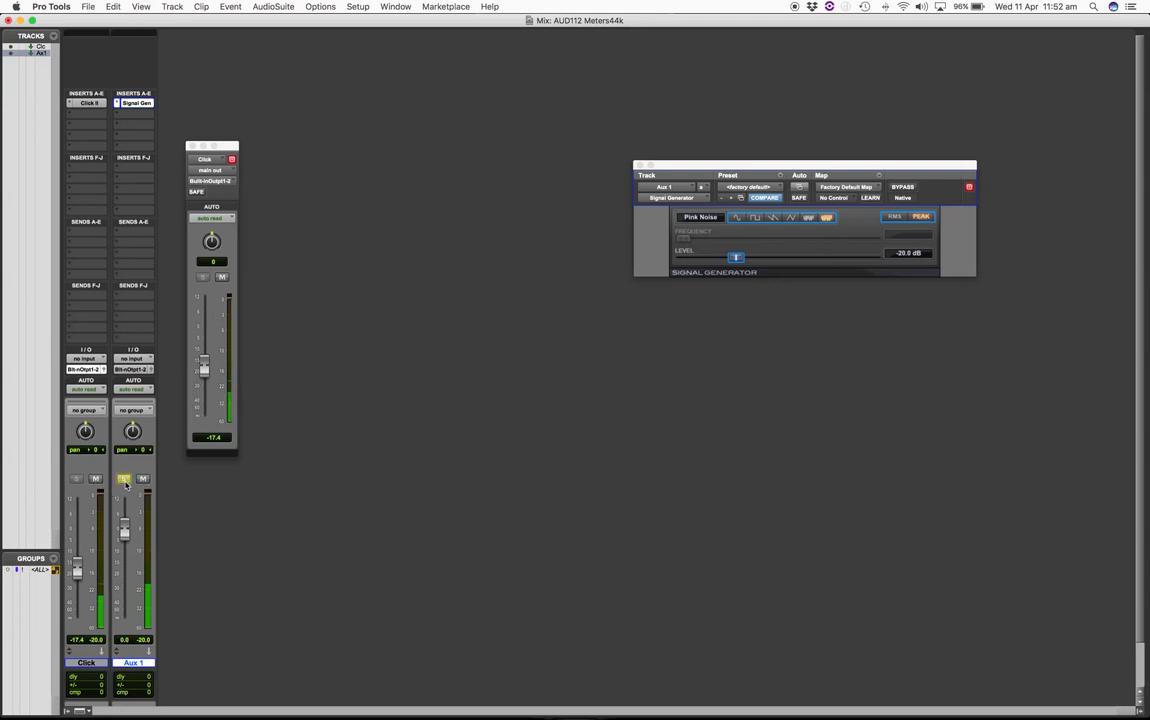
pyautogui.click(124, 481)
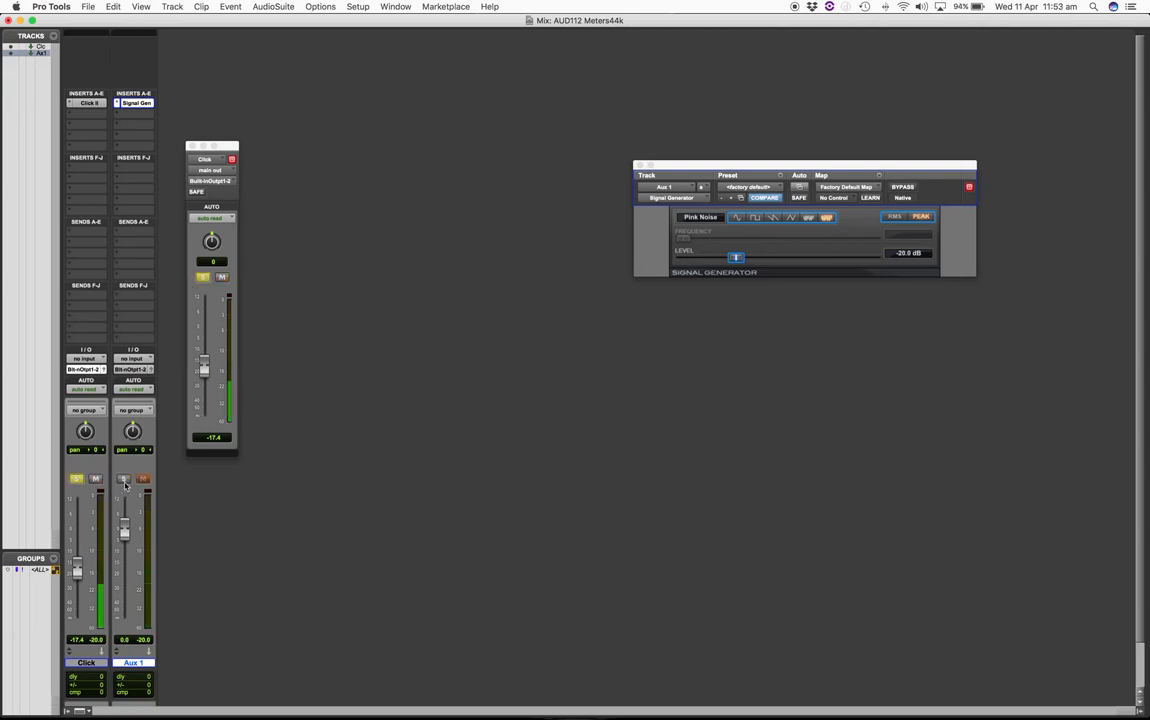
pyautogui.click(125, 479)
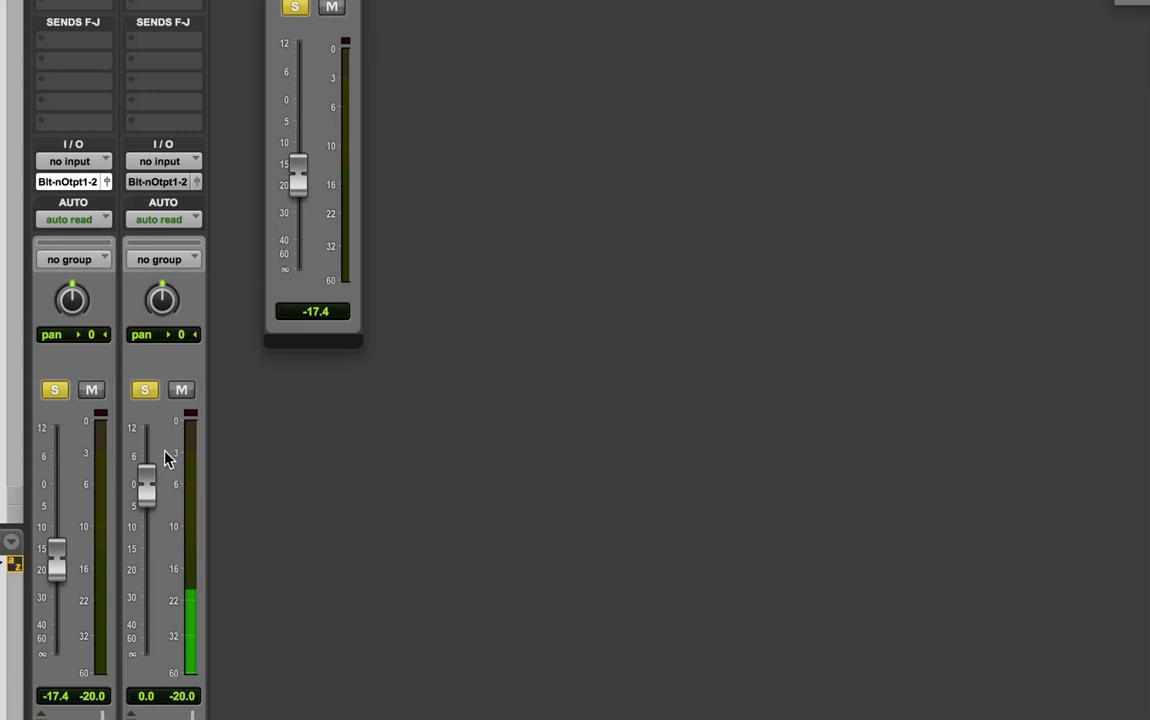
# Change the meter type from Pro Tools Classic to RMS.
pyautogui.scroll(-3)
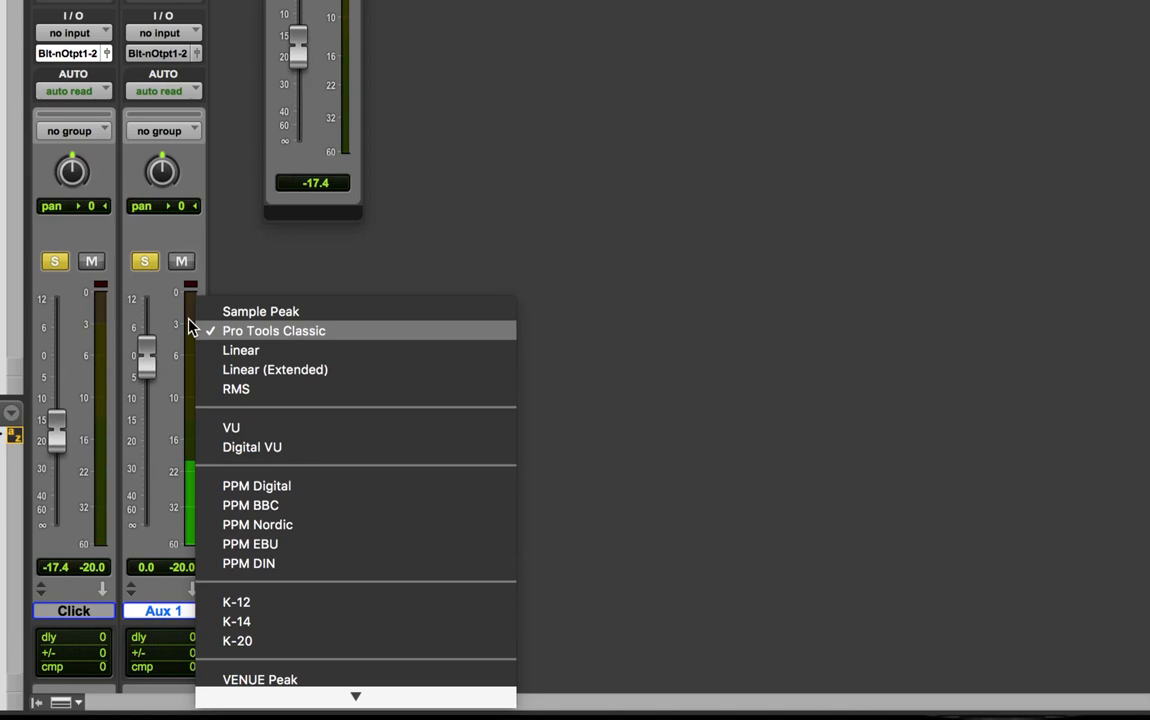
pyautogui.moveTo(311, 337)
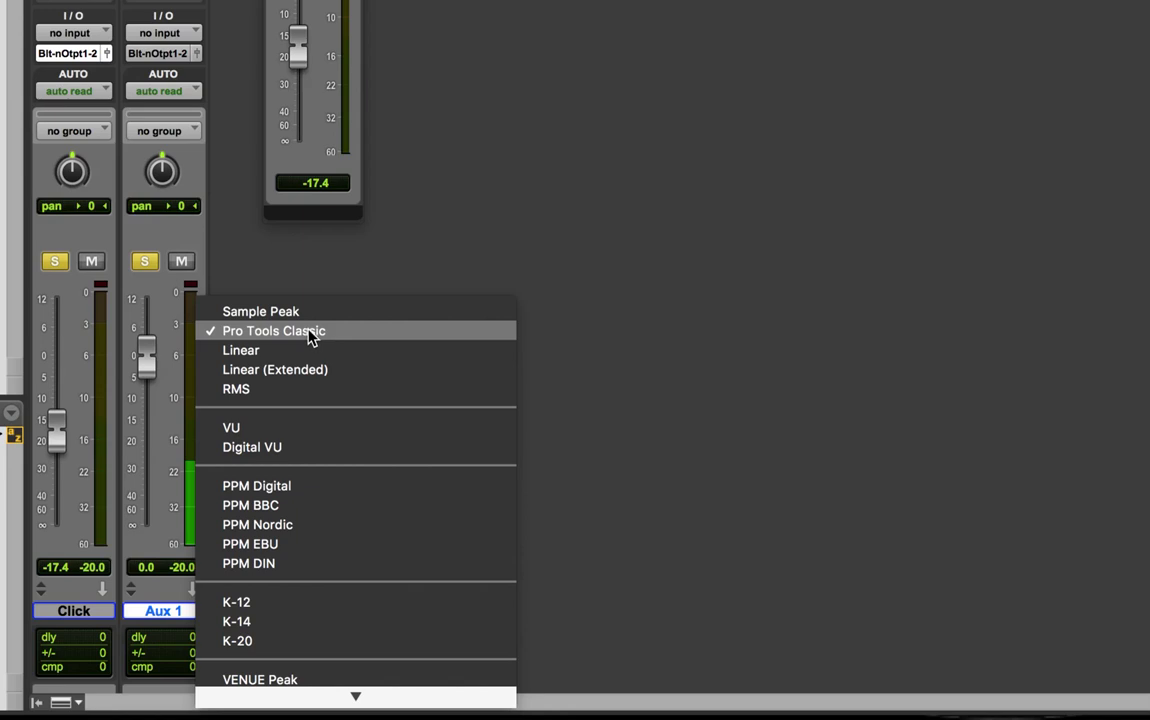
pyautogui.moveTo(305, 389)
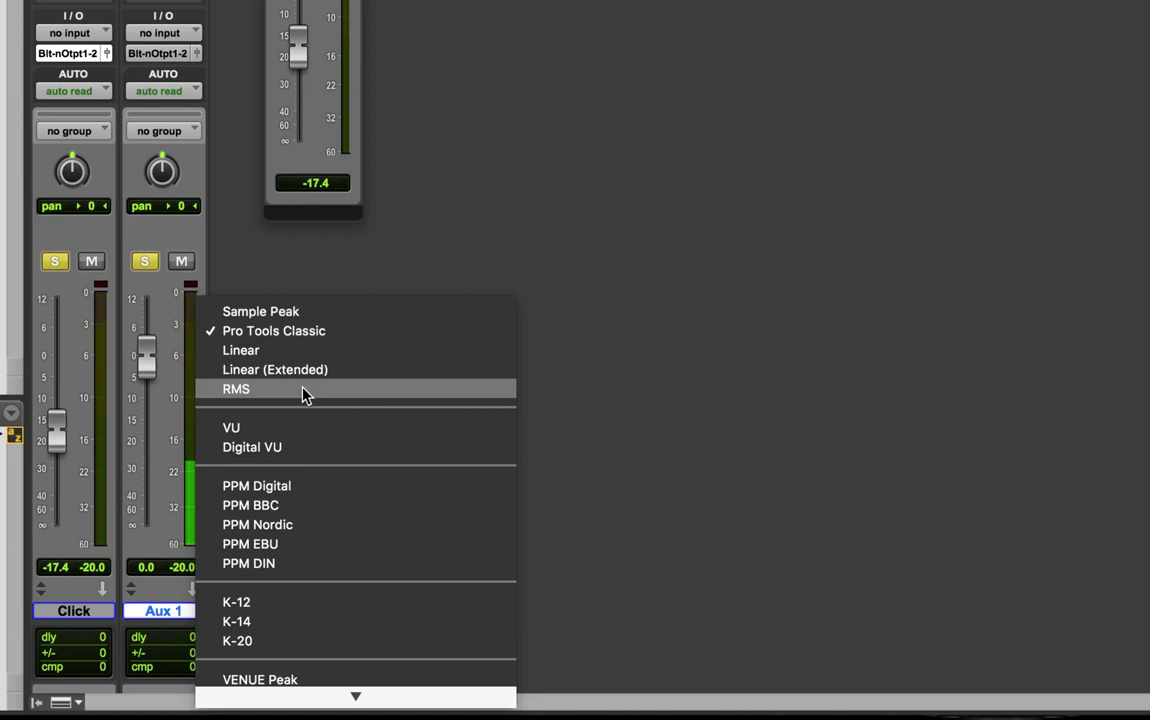
pyautogui.moveTo(240, 396)
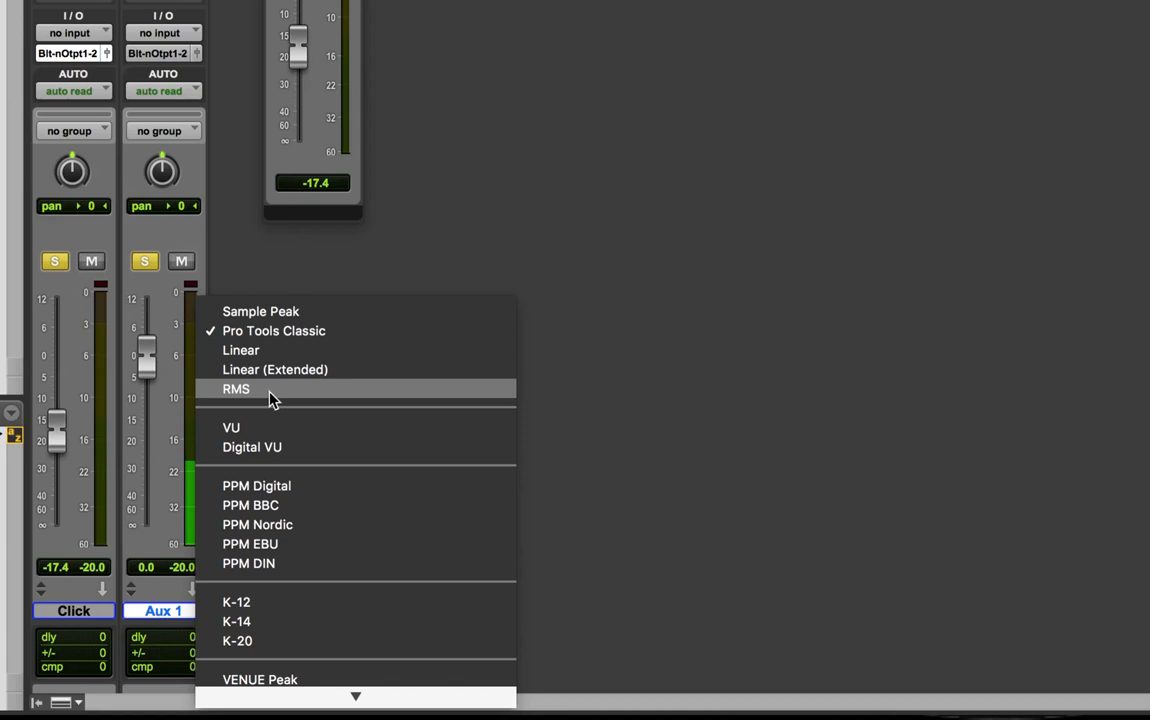
pyautogui.click(236, 389)
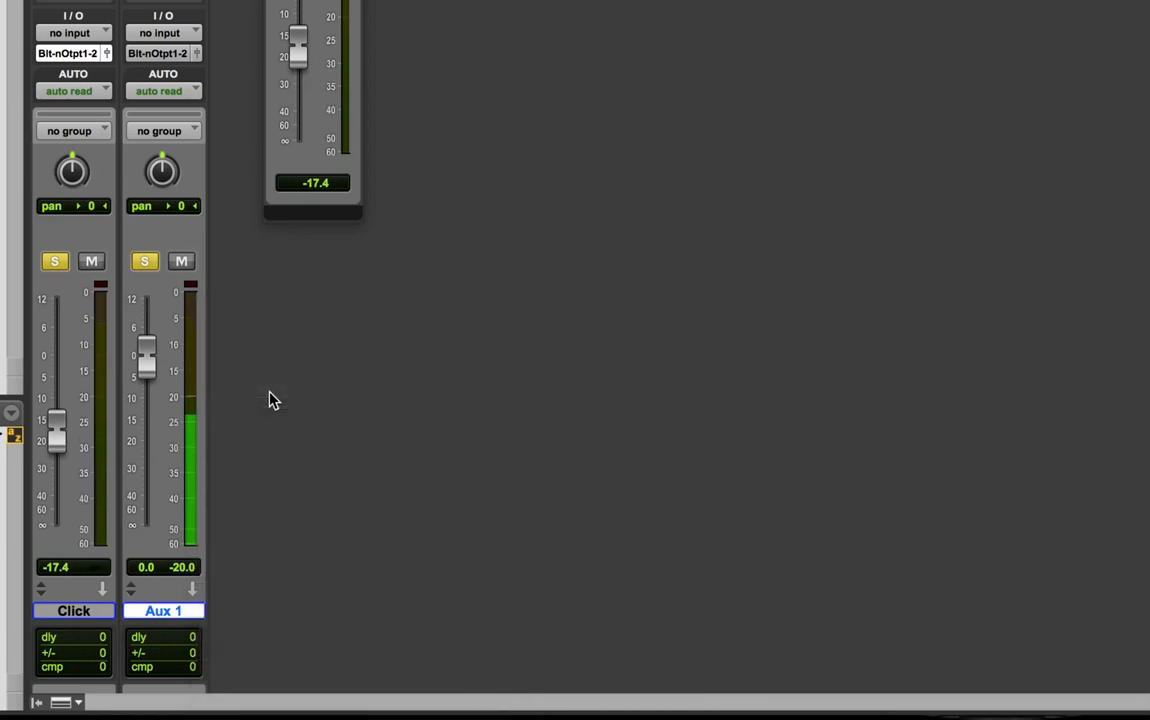
pyautogui.moveTo(196, 310)
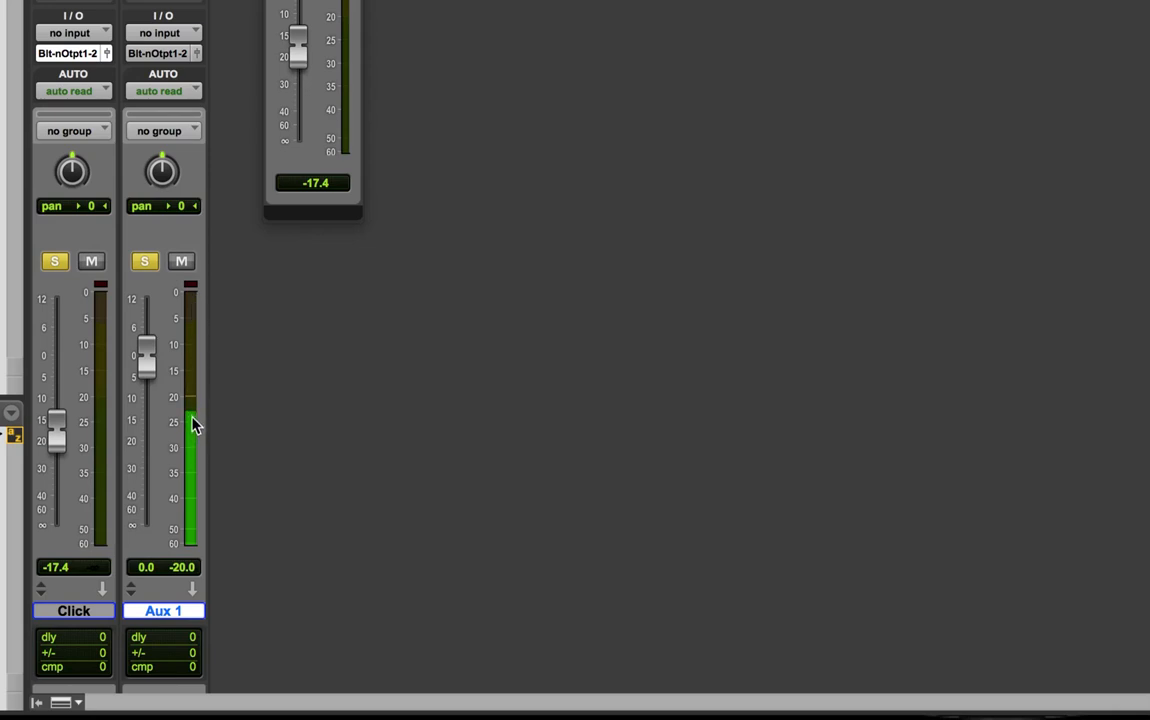
pyautogui.moveTo(195, 402)
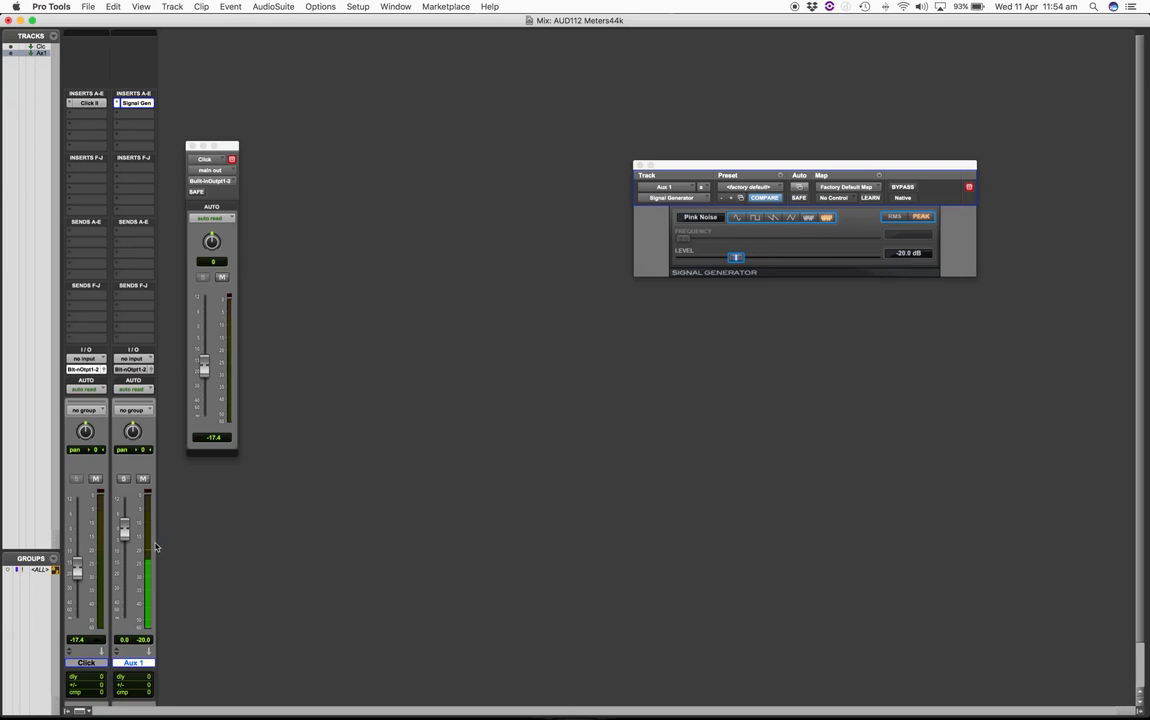
pyautogui.moveTo(115, 572)
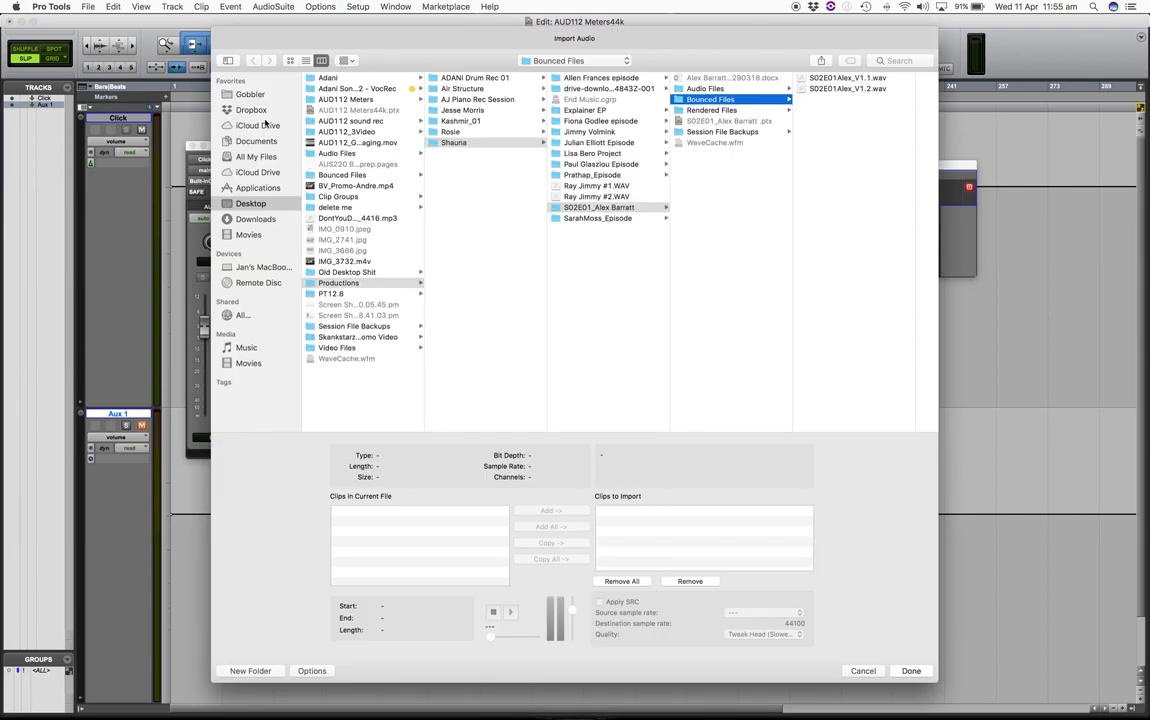
# Select the stereo mix audio file for import.
pyautogui.click(253, 109)
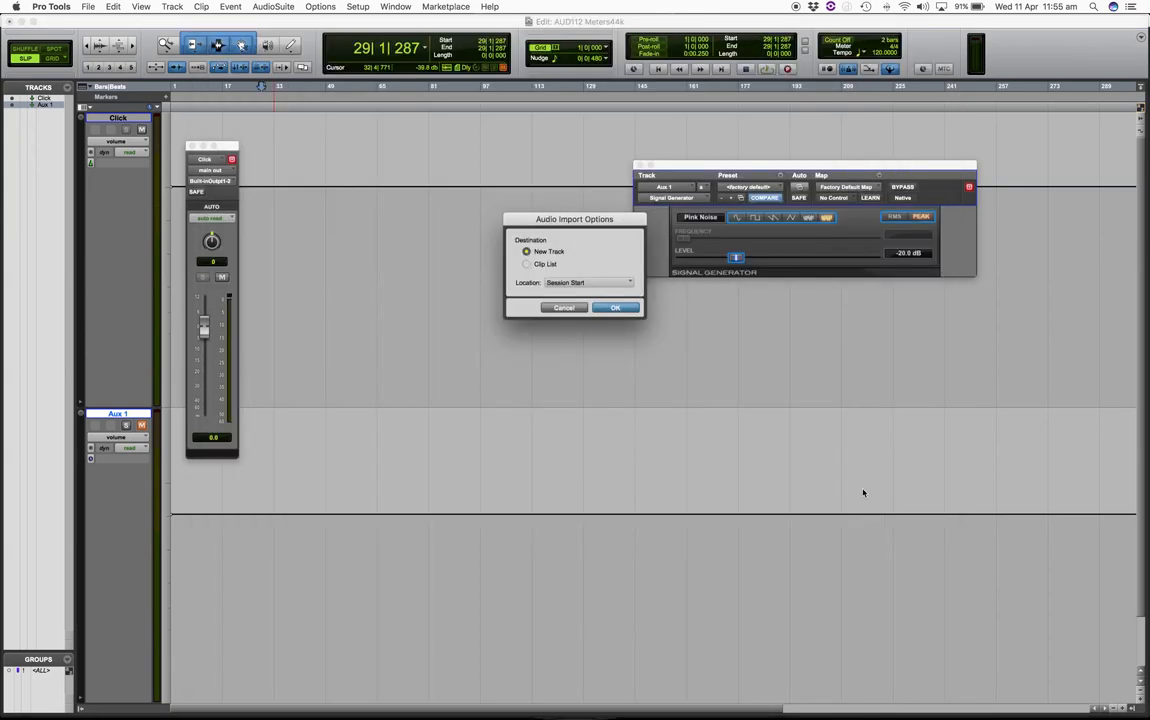
# Import the stereo mix onto a new track at session start and show the Mix window.
pyautogui.click(615, 307)
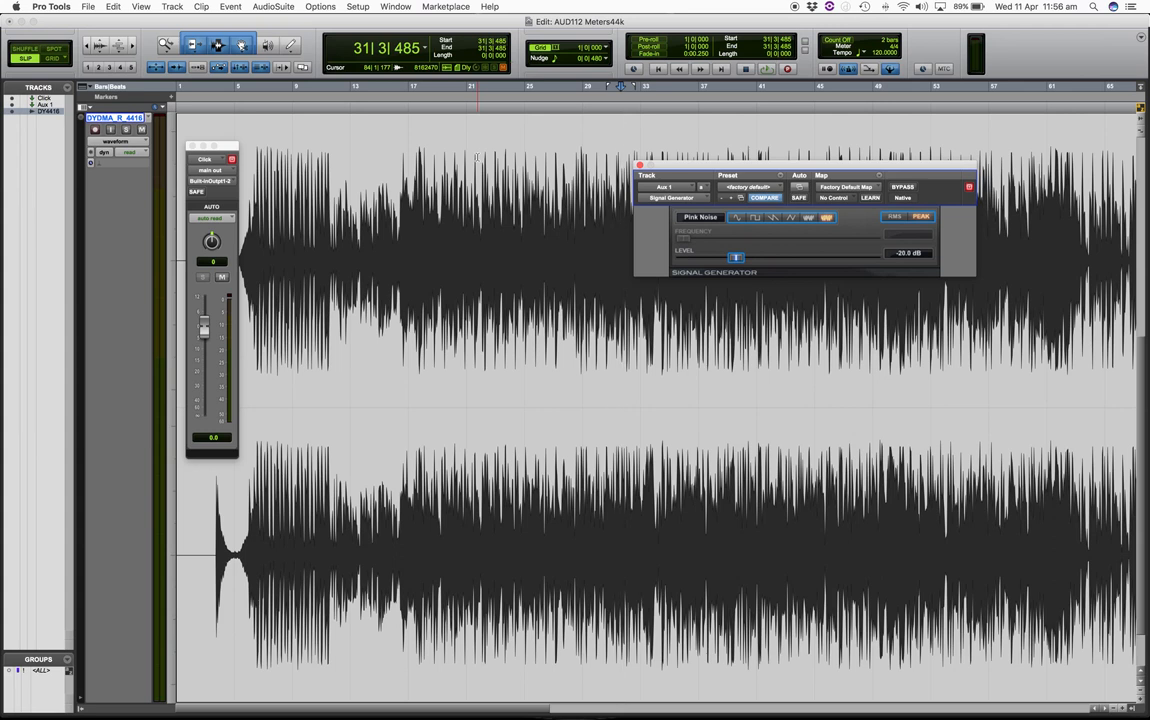
pyautogui.press('cmd+=')
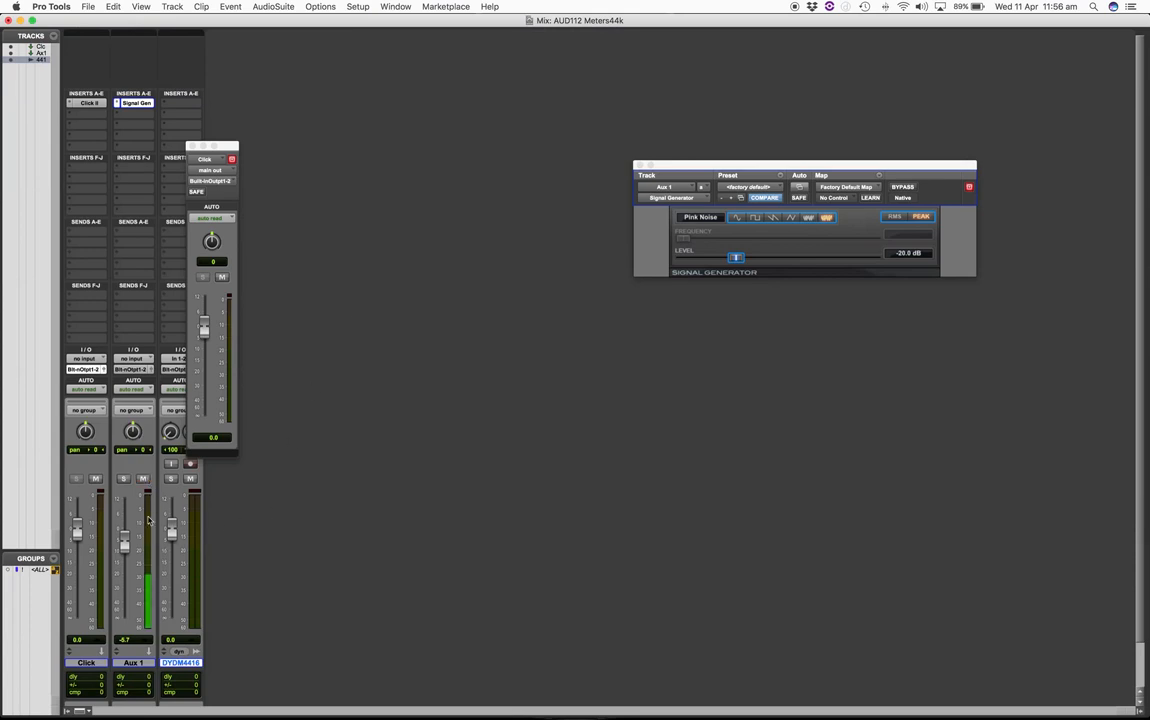
# Move the floating Click output window off the new DYDM4416 channel strip.
pyautogui.moveTo(147, 520); pyautogui.dragTo(147, 567)
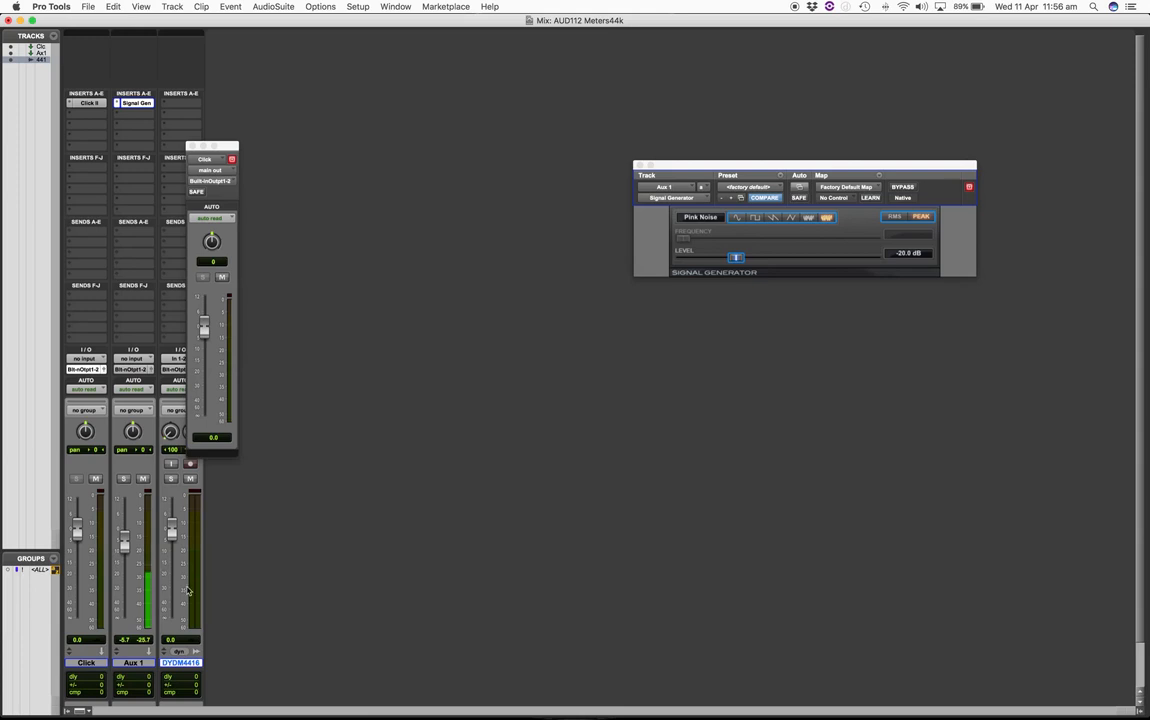
pyautogui.moveTo(211, 146); pyautogui.dragTo(362, 131)
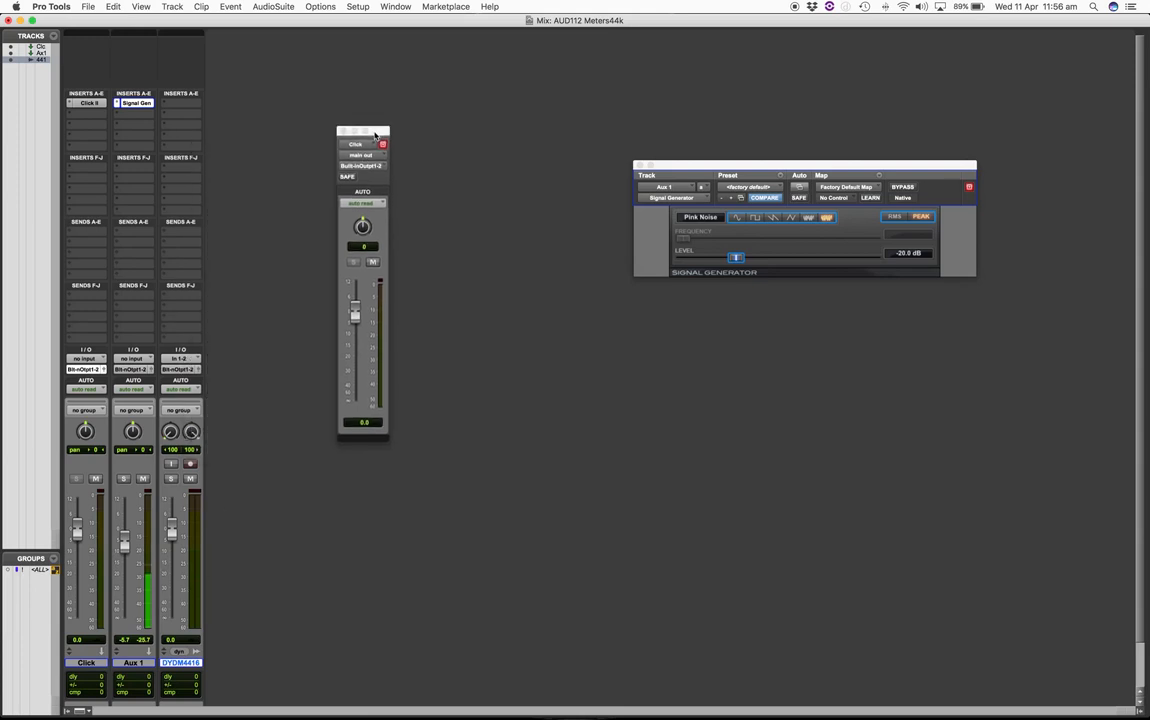